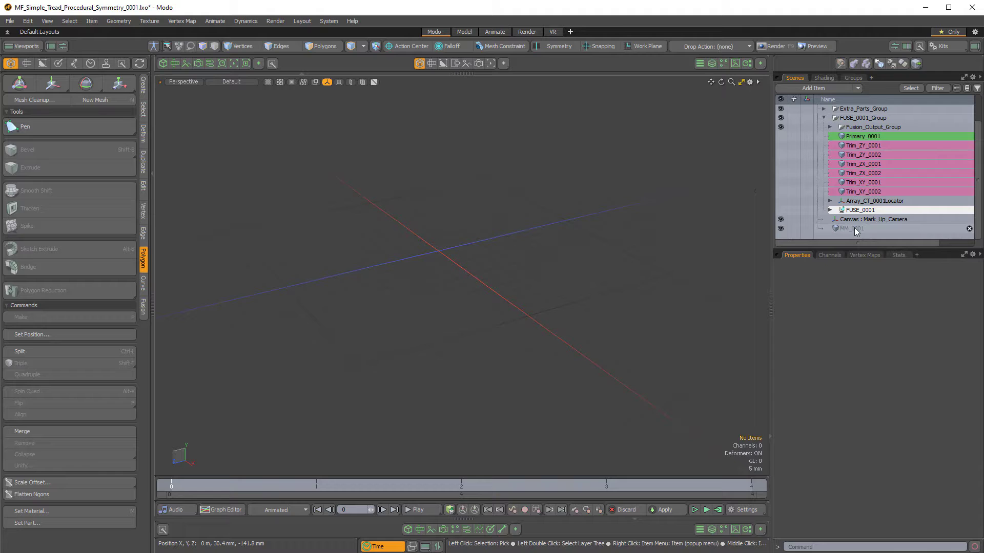
Add a Merge Meshes operator to MM_0001 with the Fusion item as its source.
{"action": "left_click", "coordinate": [860, 228]}
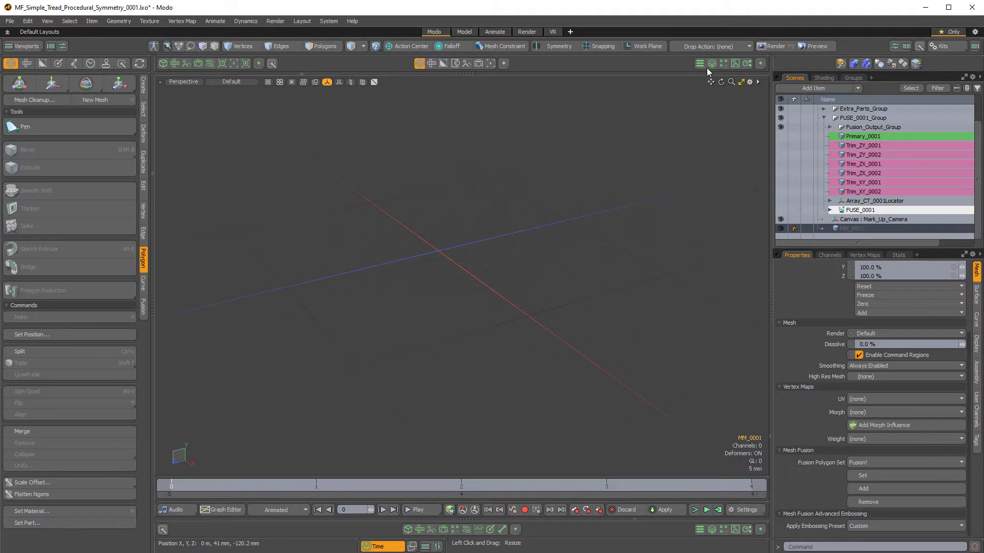
{"action": "left_click", "coordinate": [712, 63]}
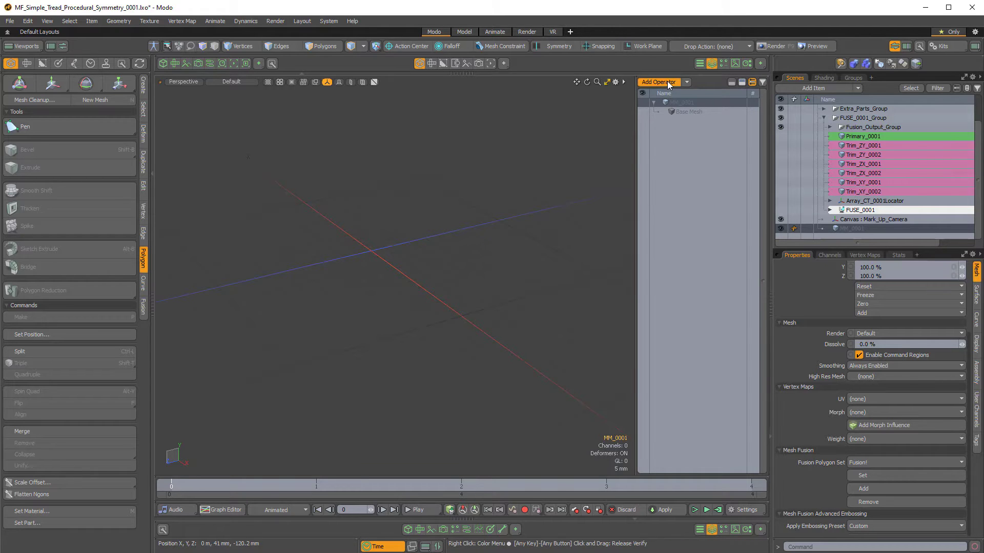
{"action": "left_click", "coordinate": [659, 82]}
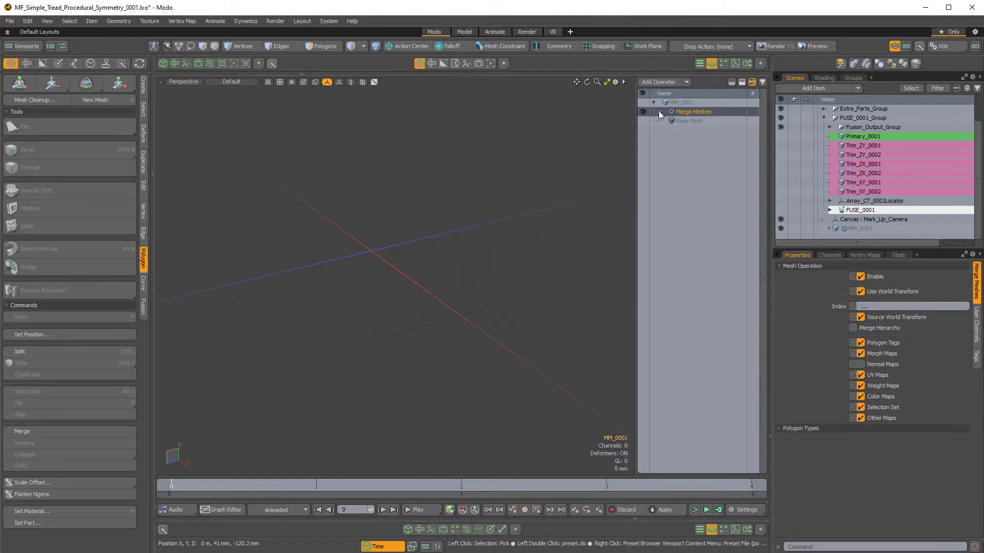
{"action": "left_click", "coordinate": [654, 112]}
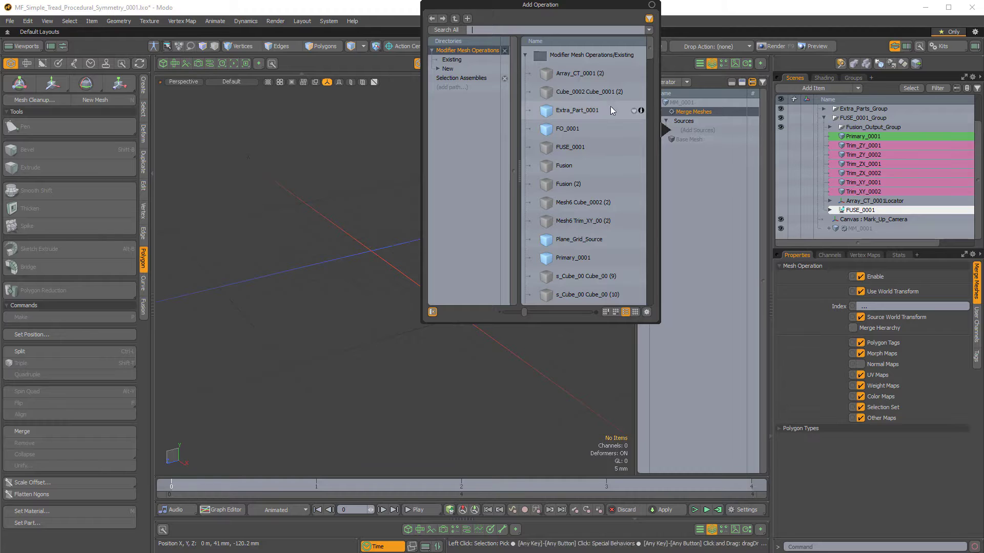
{"action": "left_click", "coordinate": [570, 147]}
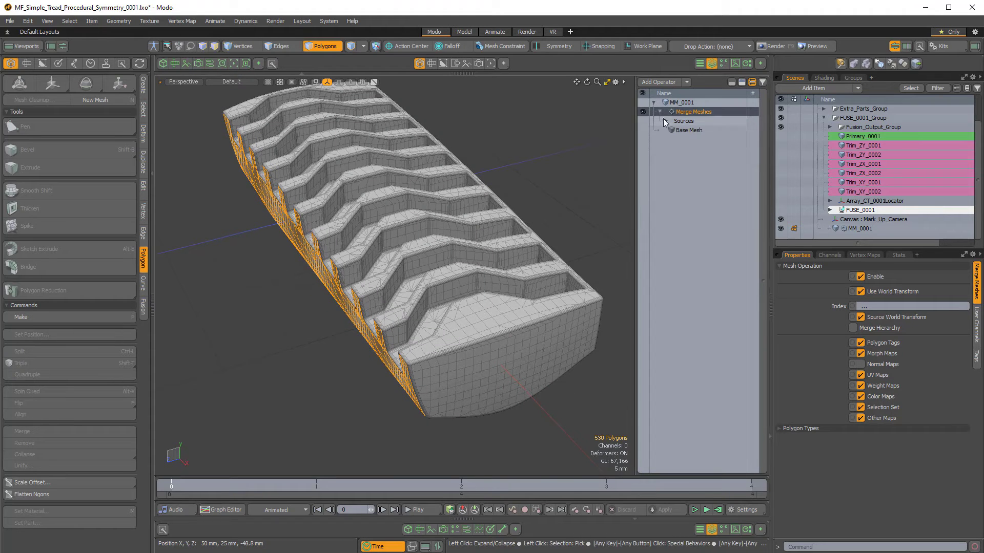
Add a Vertex Merge operator above Merge Meshes with a 1 µm distance.
{"action": "left_click", "coordinate": [659, 121]}
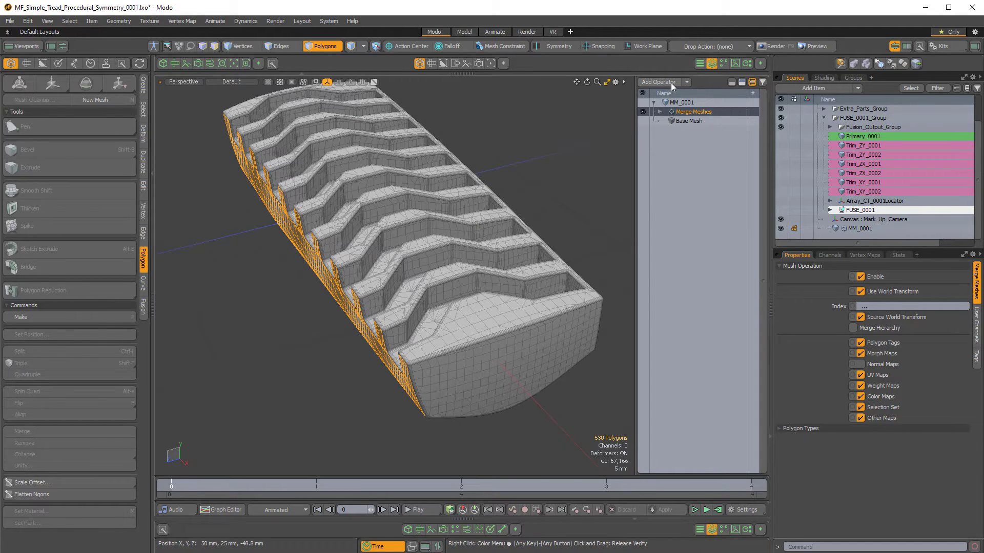
{"action": "left_click", "coordinate": [659, 82]}
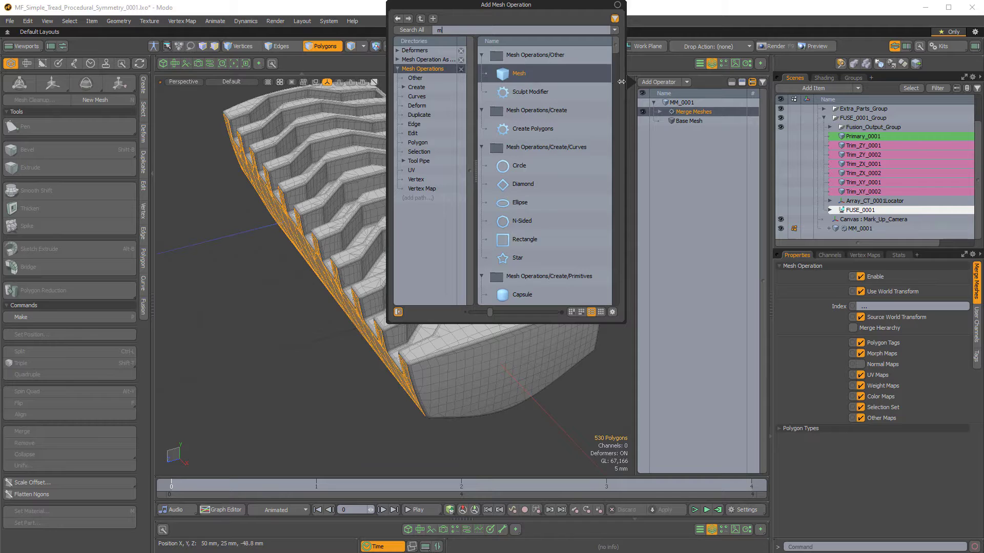
{"action": "type", "text": "erge"}
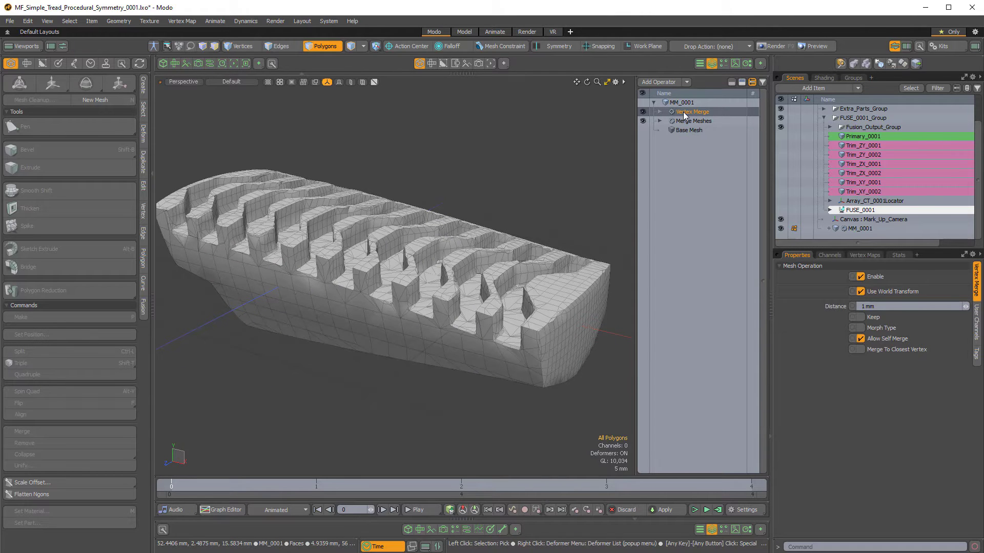
{"action": "left_click", "coordinate": [885, 305]}
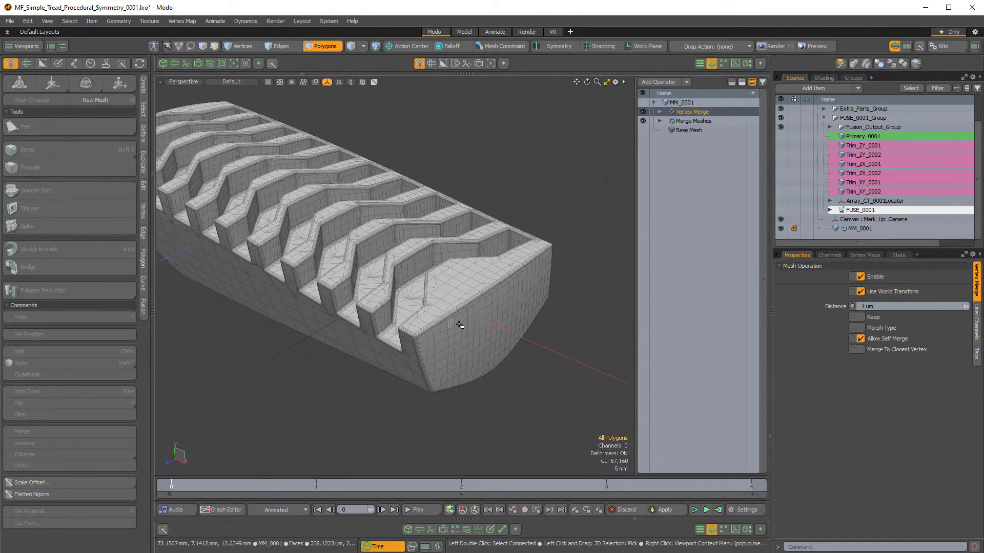
Select every polygon of the tread and change toolbar options.
{"action": "left_click", "coordinate": [488, 319]}
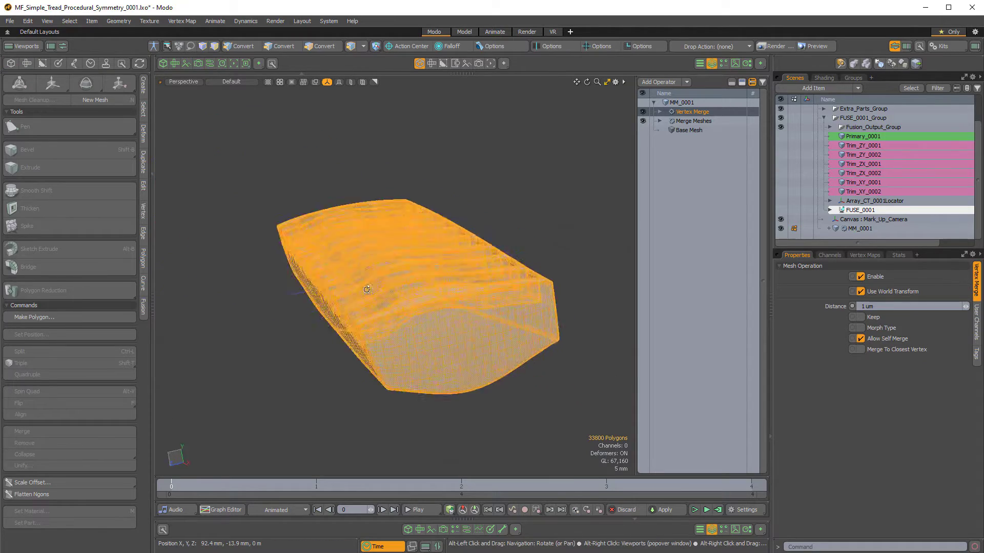
{"action": "left_click", "coordinate": [324, 46]}
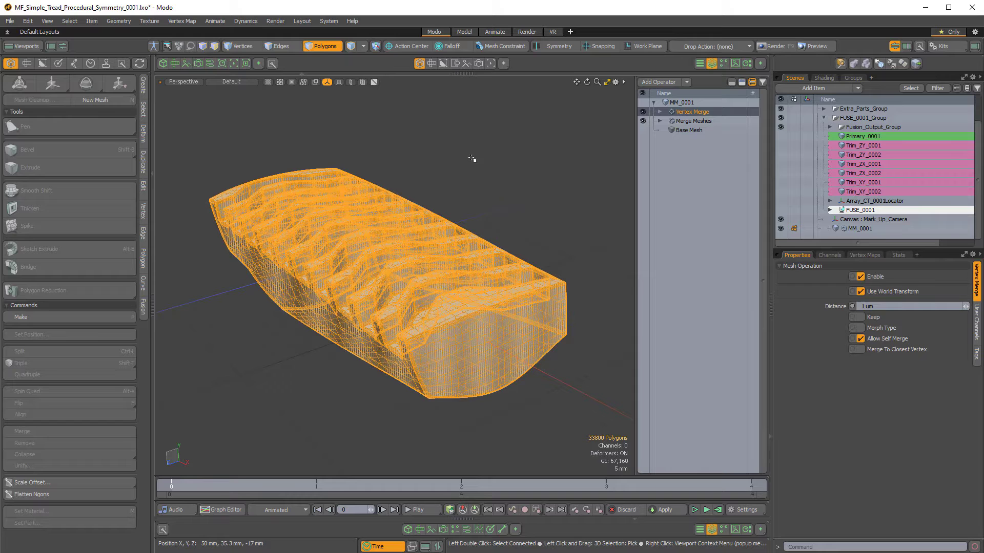
{"action": "mouse_move", "coordinate": [282, 45]}
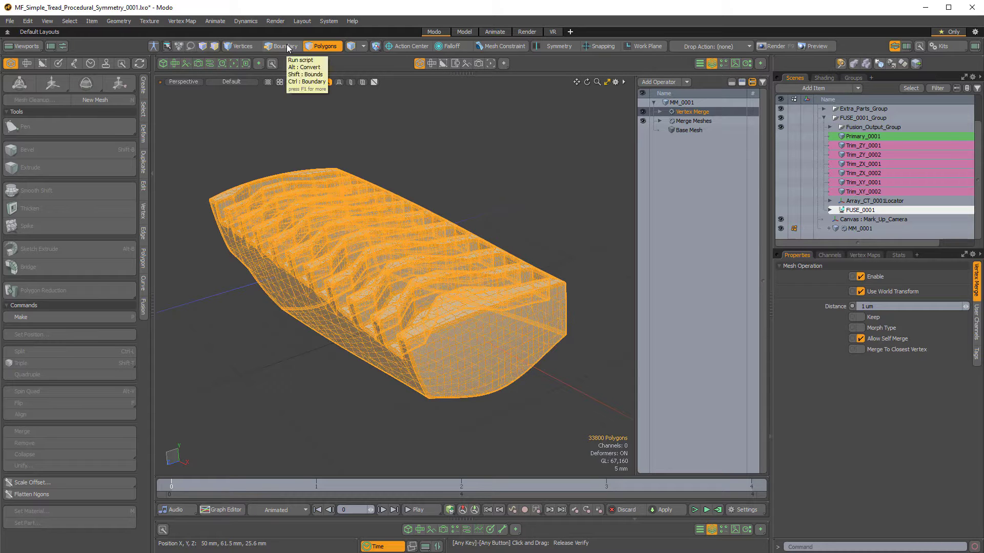
{"action": "left_click", "coordinate": [280, 45]}
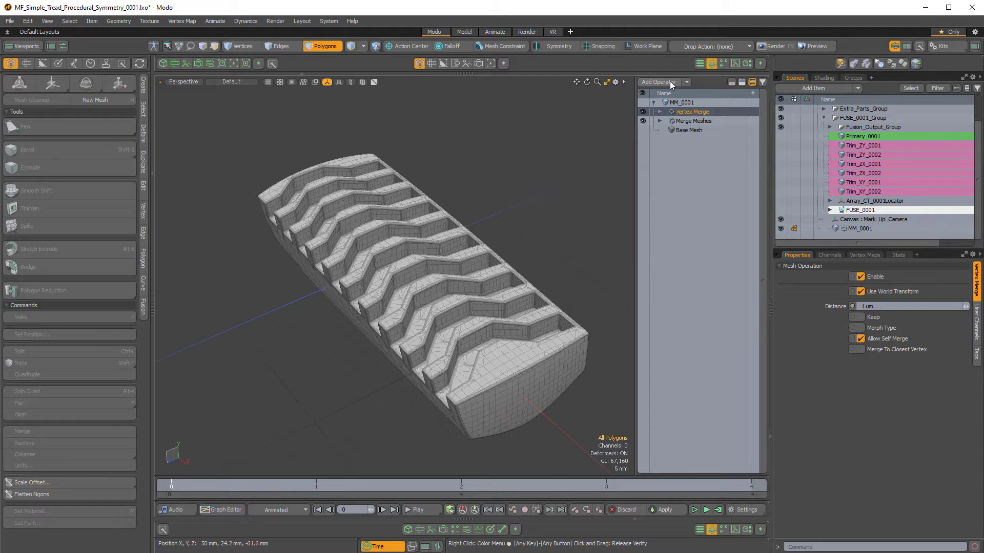
Add a Symmetrize operator on the Z axis, Negative To Positive, then select FUSE_0001.
{"action": "left_click", "coordinate": [656, 82]}
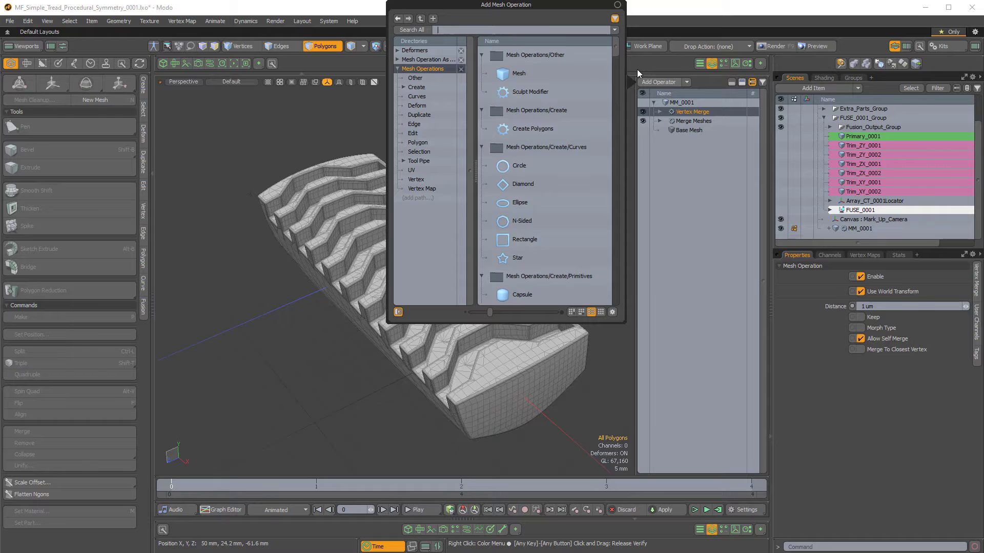
{"action": "type", "text": "symm"}
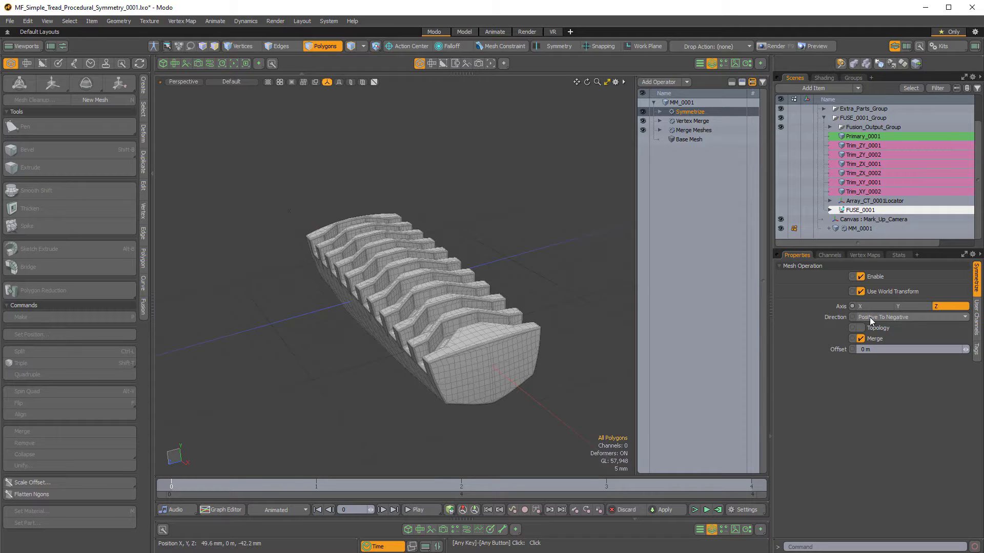
{"action": "left_click", "coordinate": [908, 317]}
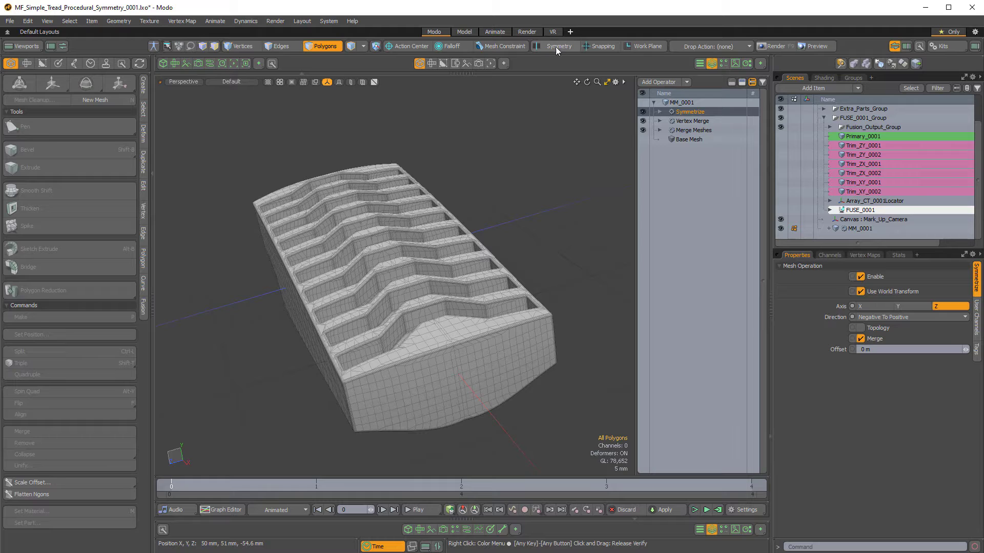
{"action": "left_click", "coordinate": [554, 46]}
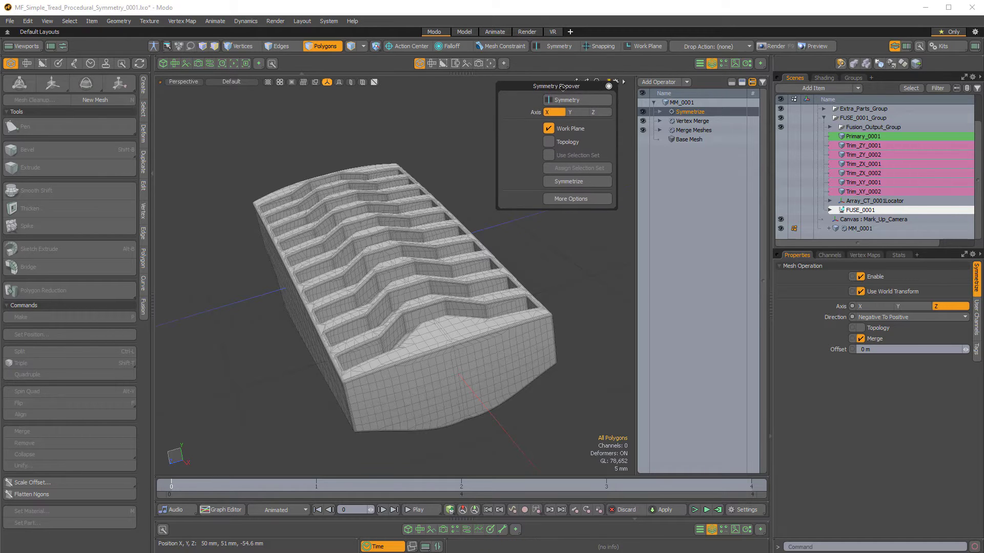
{"action": "left_click", "coordinate": [595, 116]}
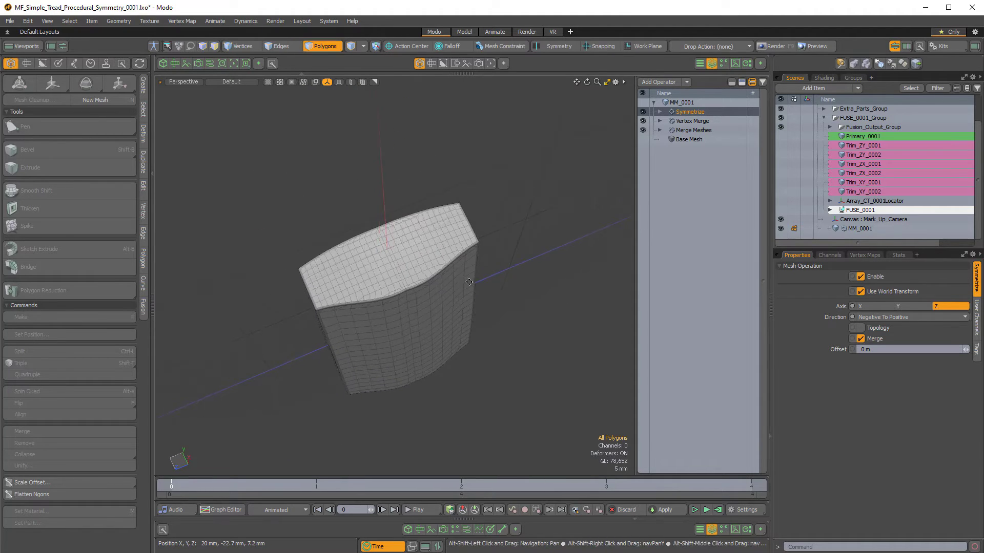
{"action": "left_click", "coordinate": [861, 209]}
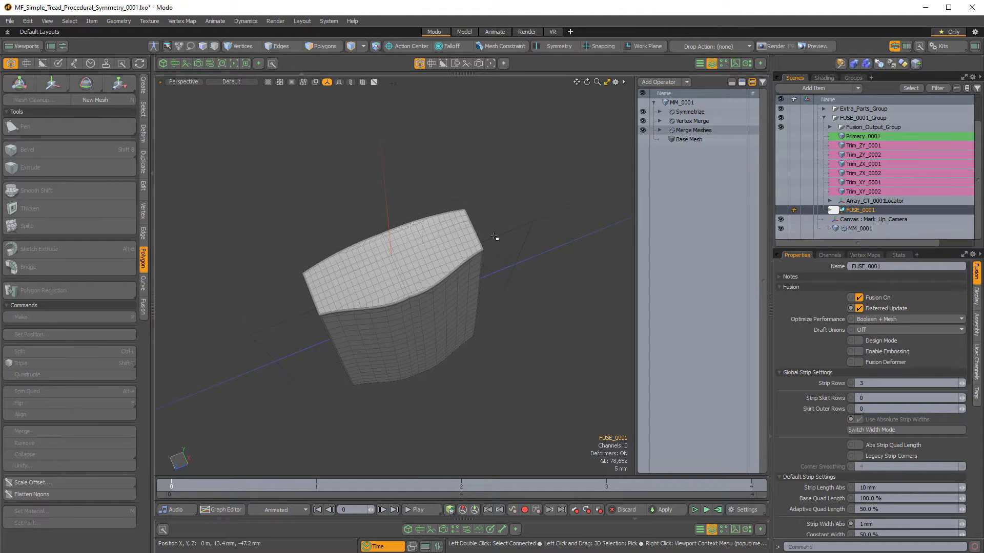
{"action": "left_click", "coordinate": [52, 84]}
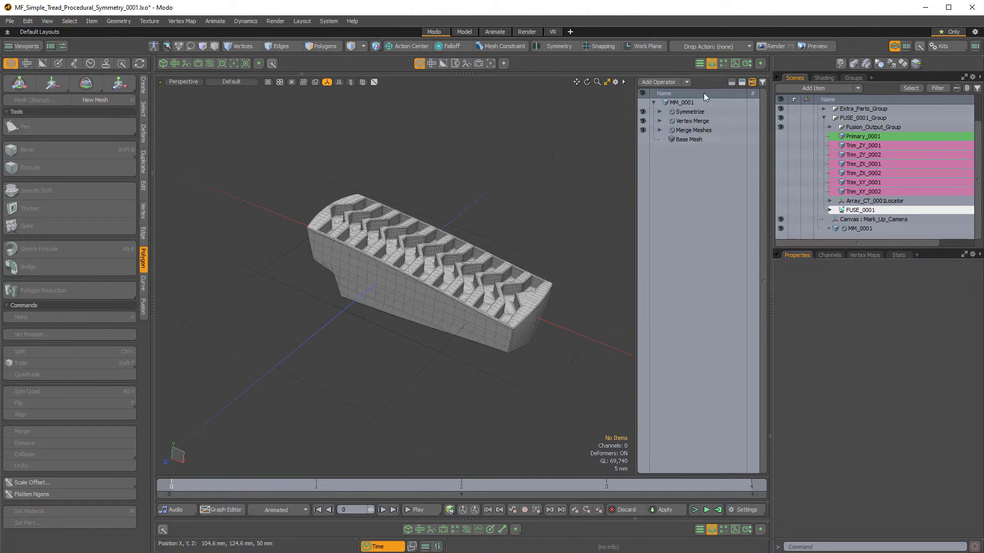
Add two Symmetrize operators mirroring the tread positive-to-negative along X and Y.
{"action": "left_click", "coordinate": [657, 82]}
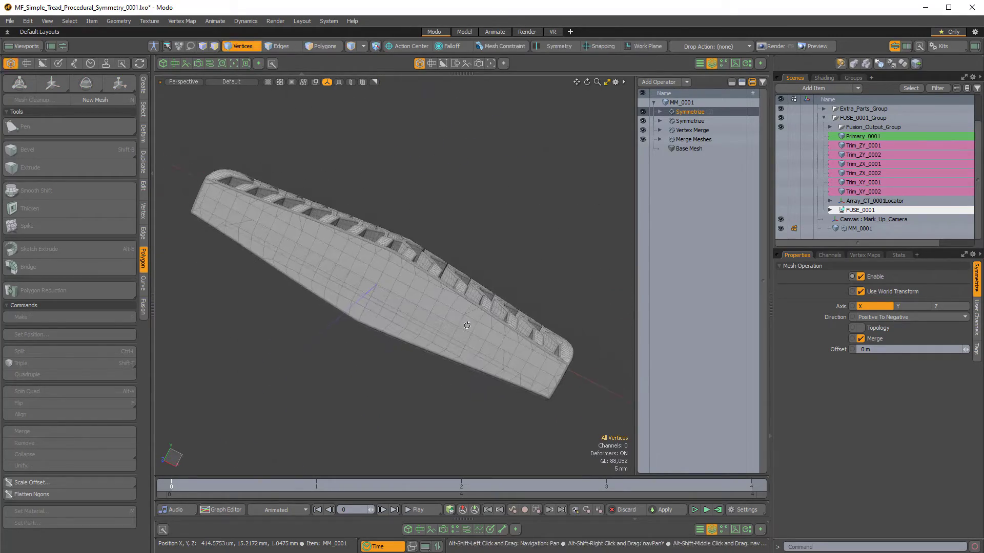
{"action": "left_click", "coordinate": [656, 81]}
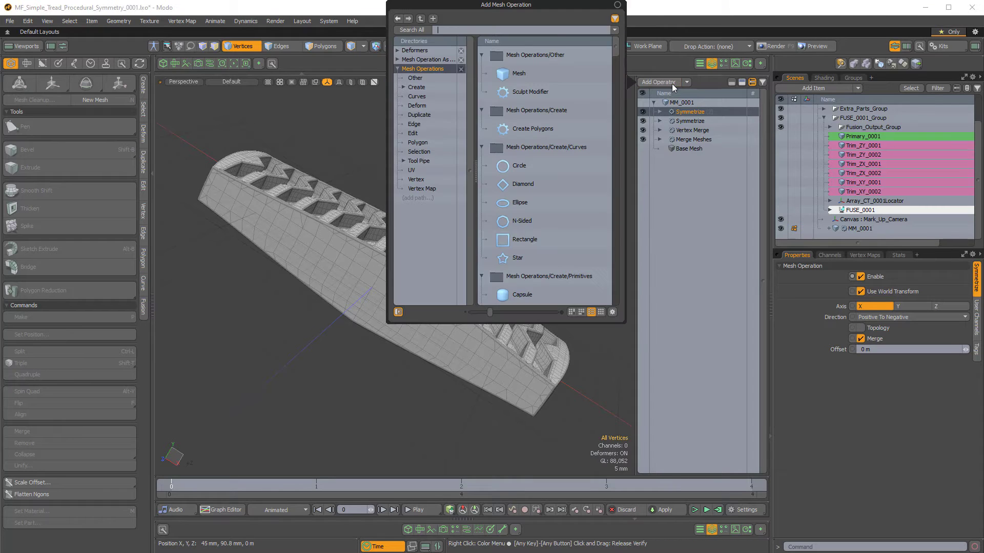
{"action": "type", "text": "symme"}
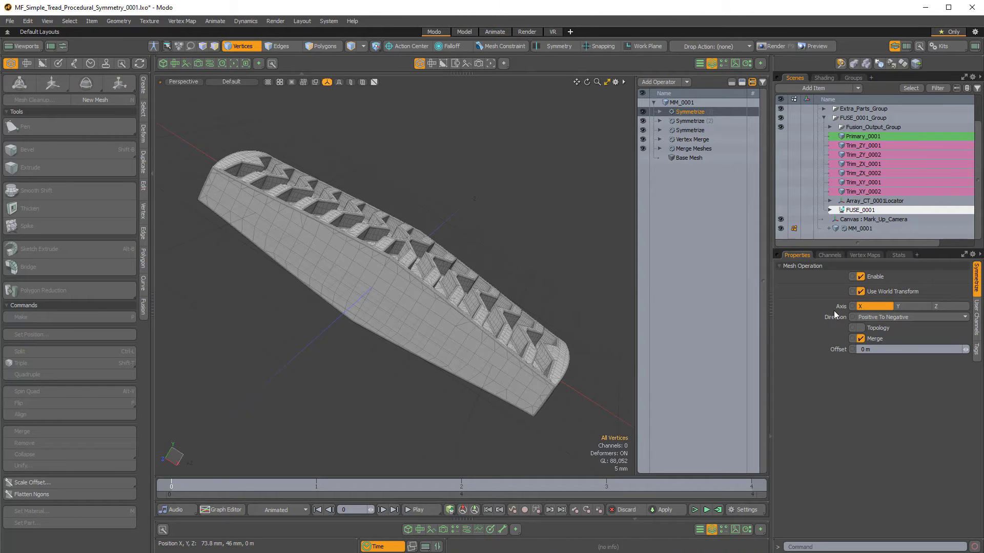
{"action": "left_click", "coordinate": [915, 306]}
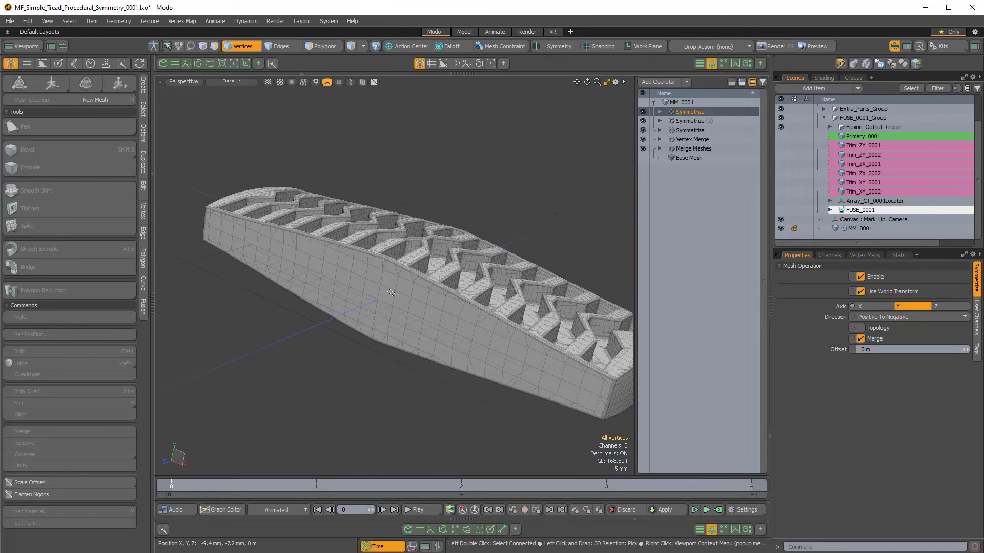
Paste the tread into a plain Mesh item and start beveling selected side polygons.
{"action": "left_click", "coordinate": [321, 45]}
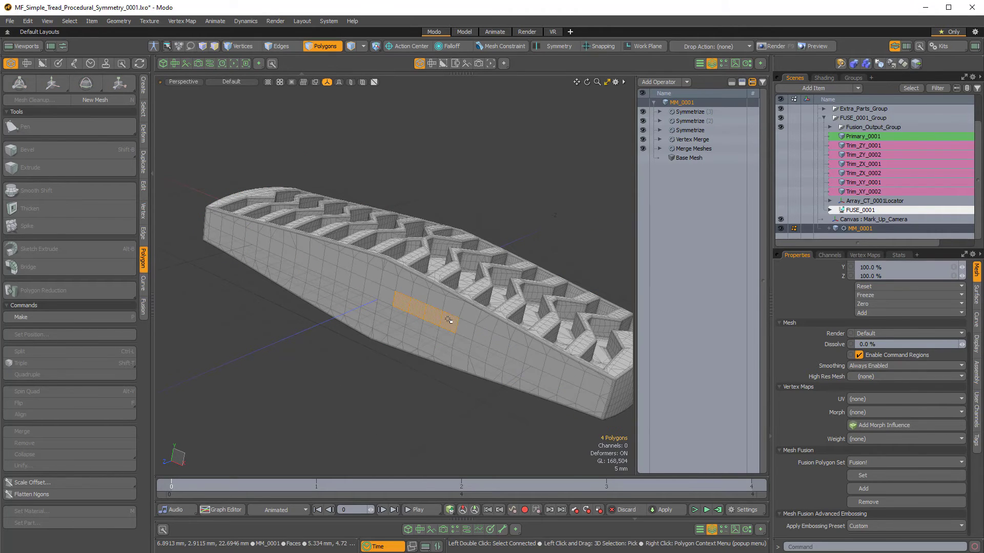
{"action": "left_click", "coordinate": [28, 149]}
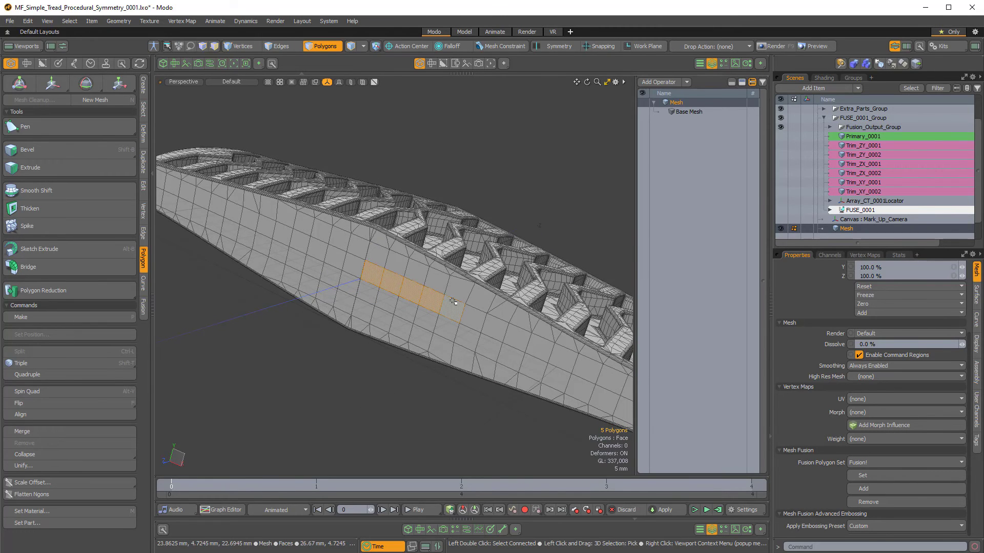
{"action": "left_click", "coordinate": [27, 149]}
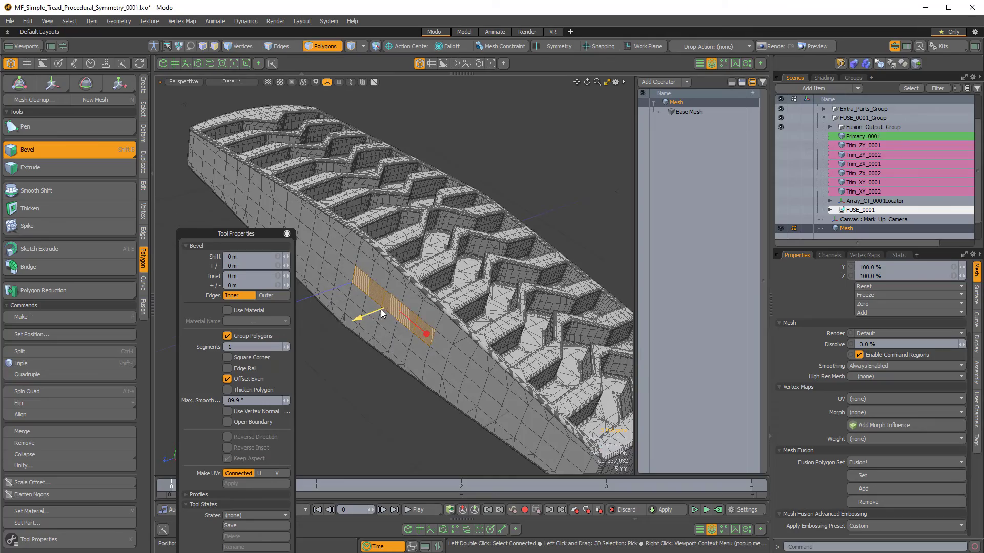